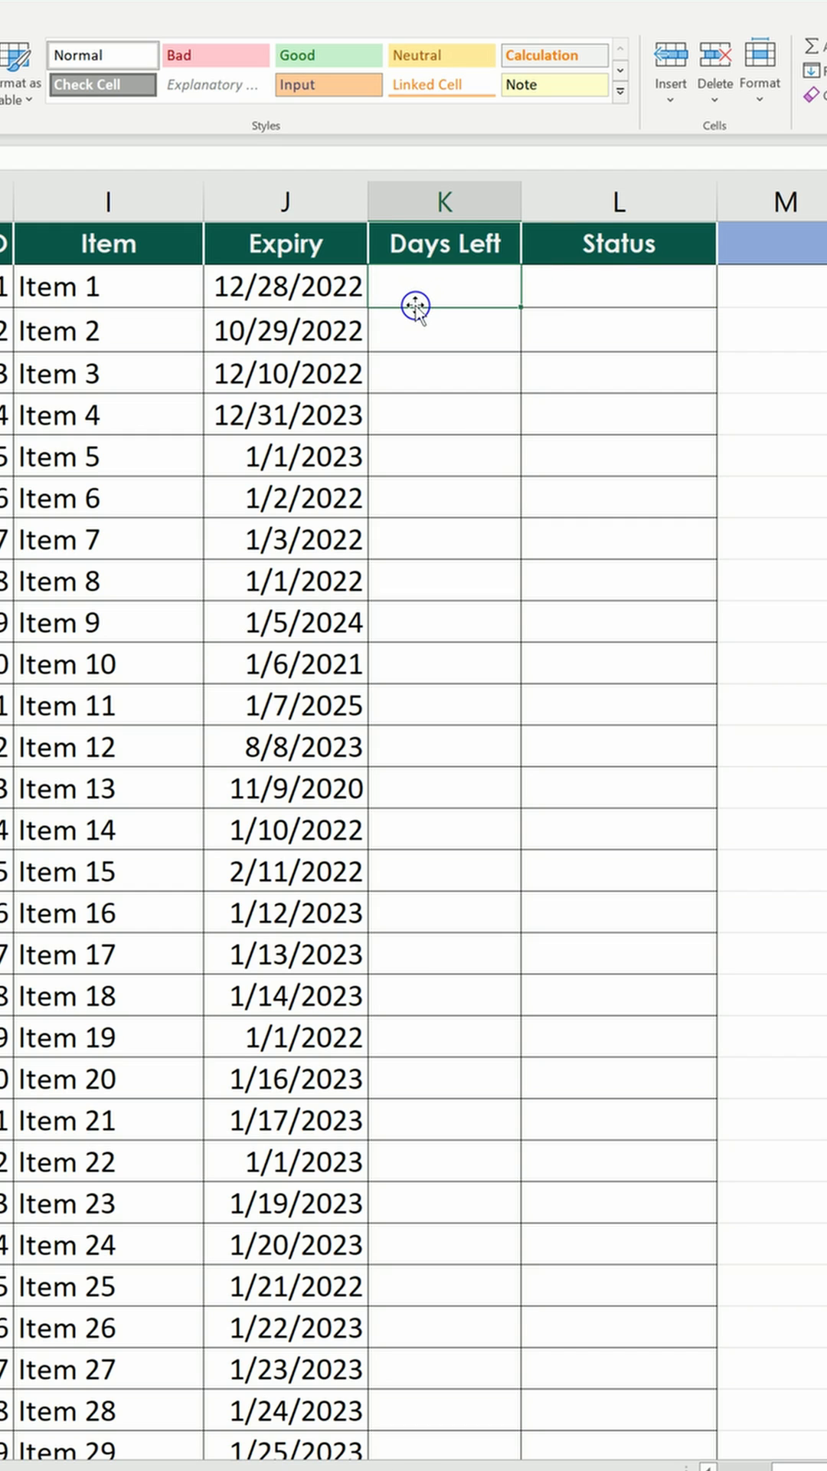
Enter =J2-$G$3 in K2 and fill it down the Days Left column.
{"action": "type", "text": "=J2-"}
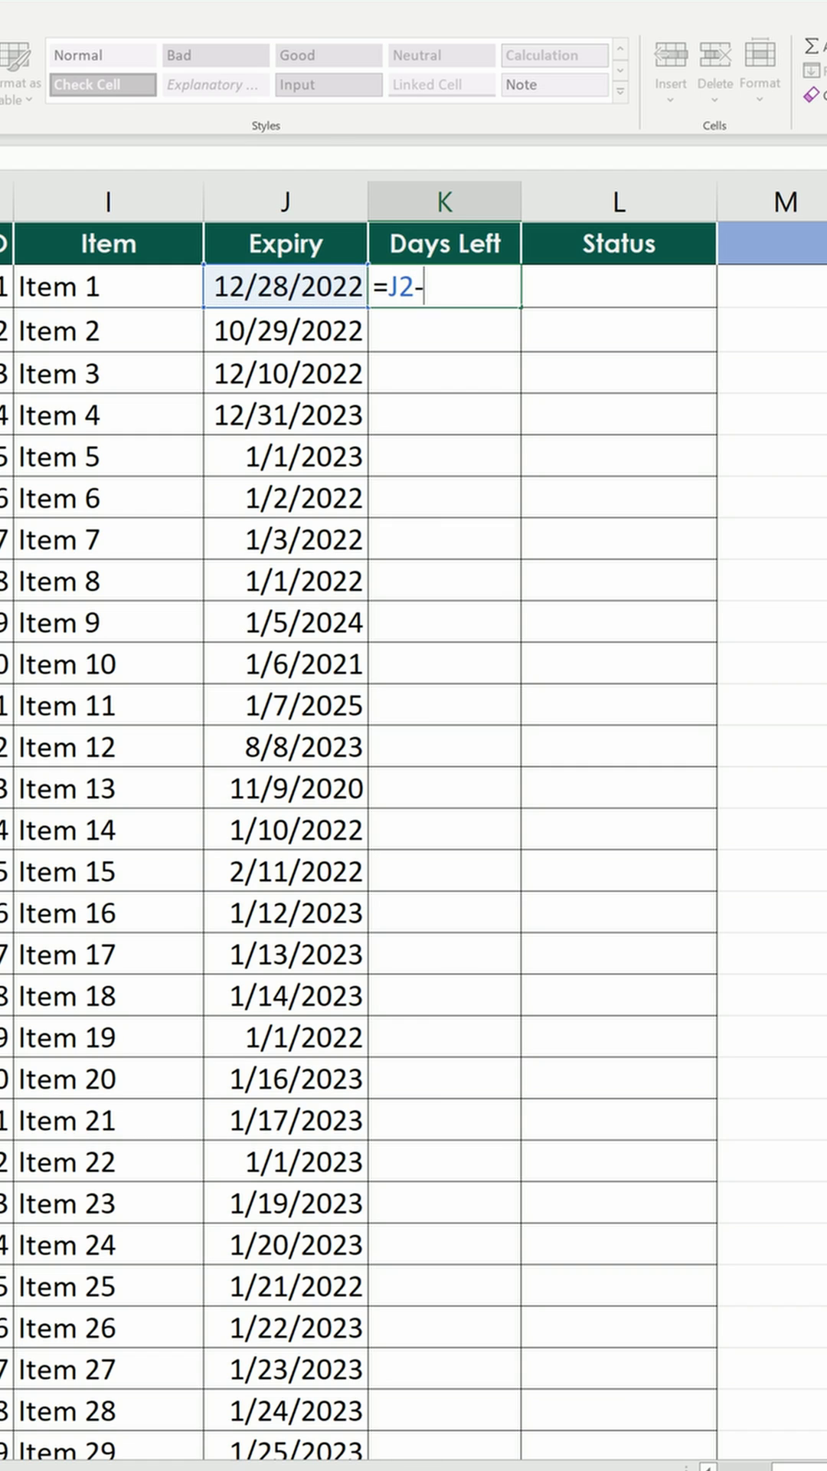
{"action": "type", "text": "$G$3"}
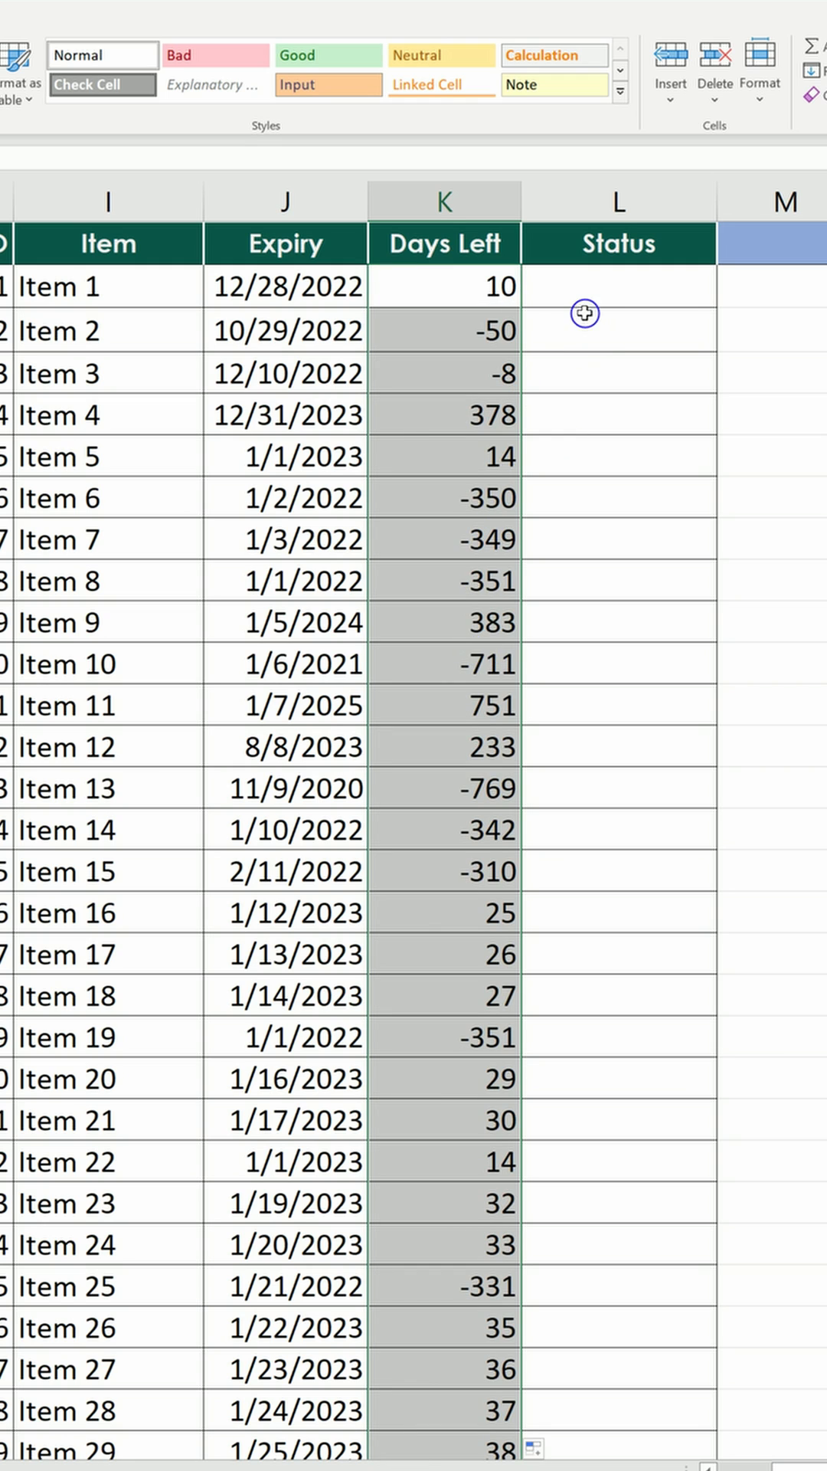
In L2, start a nested IF returning "Expired" when K2 is below 0.
{"action": "left_click", "coordinate": [618, 286]}
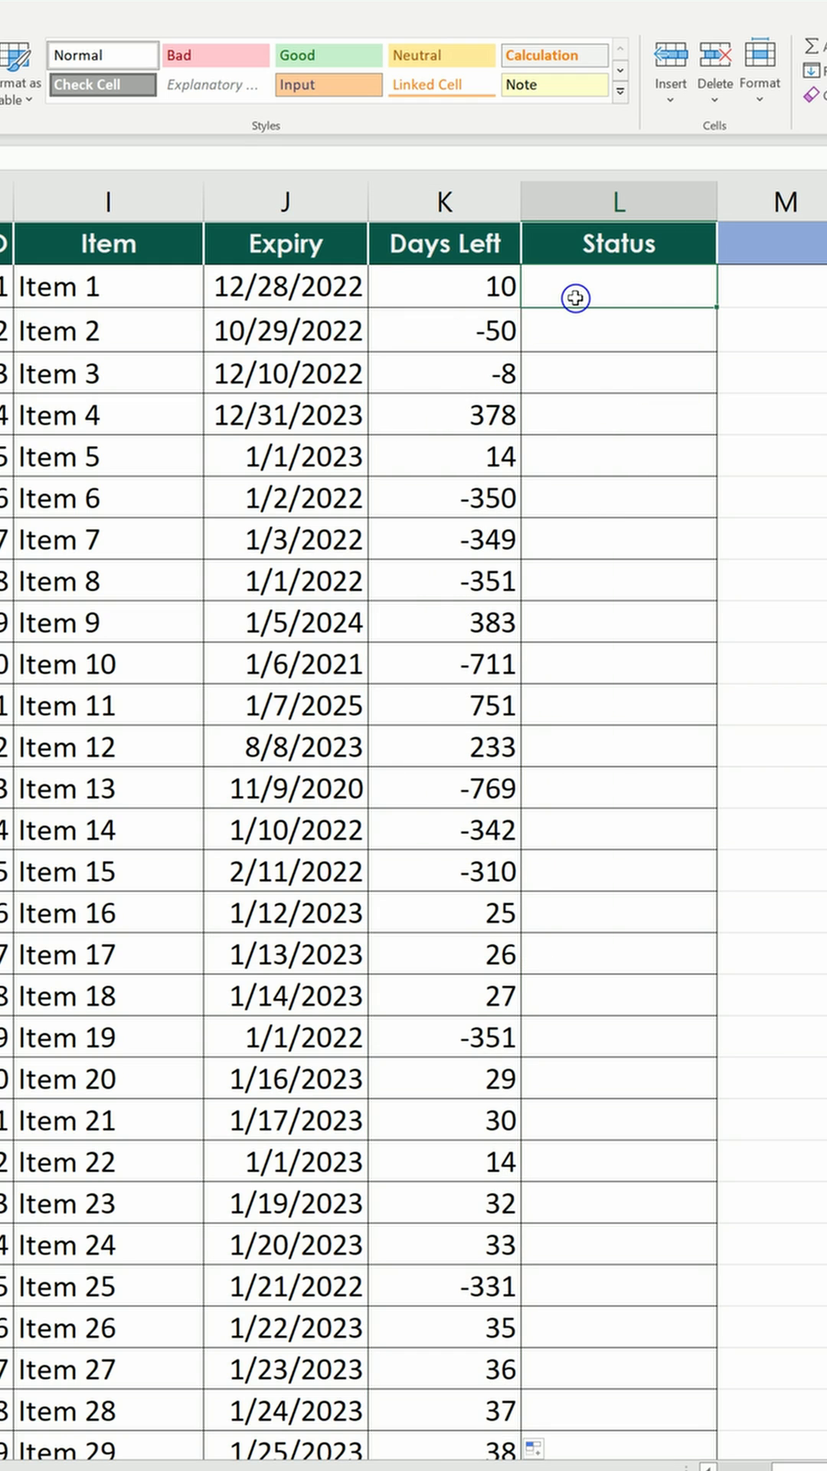
{"action": "type", "text": "=if"}
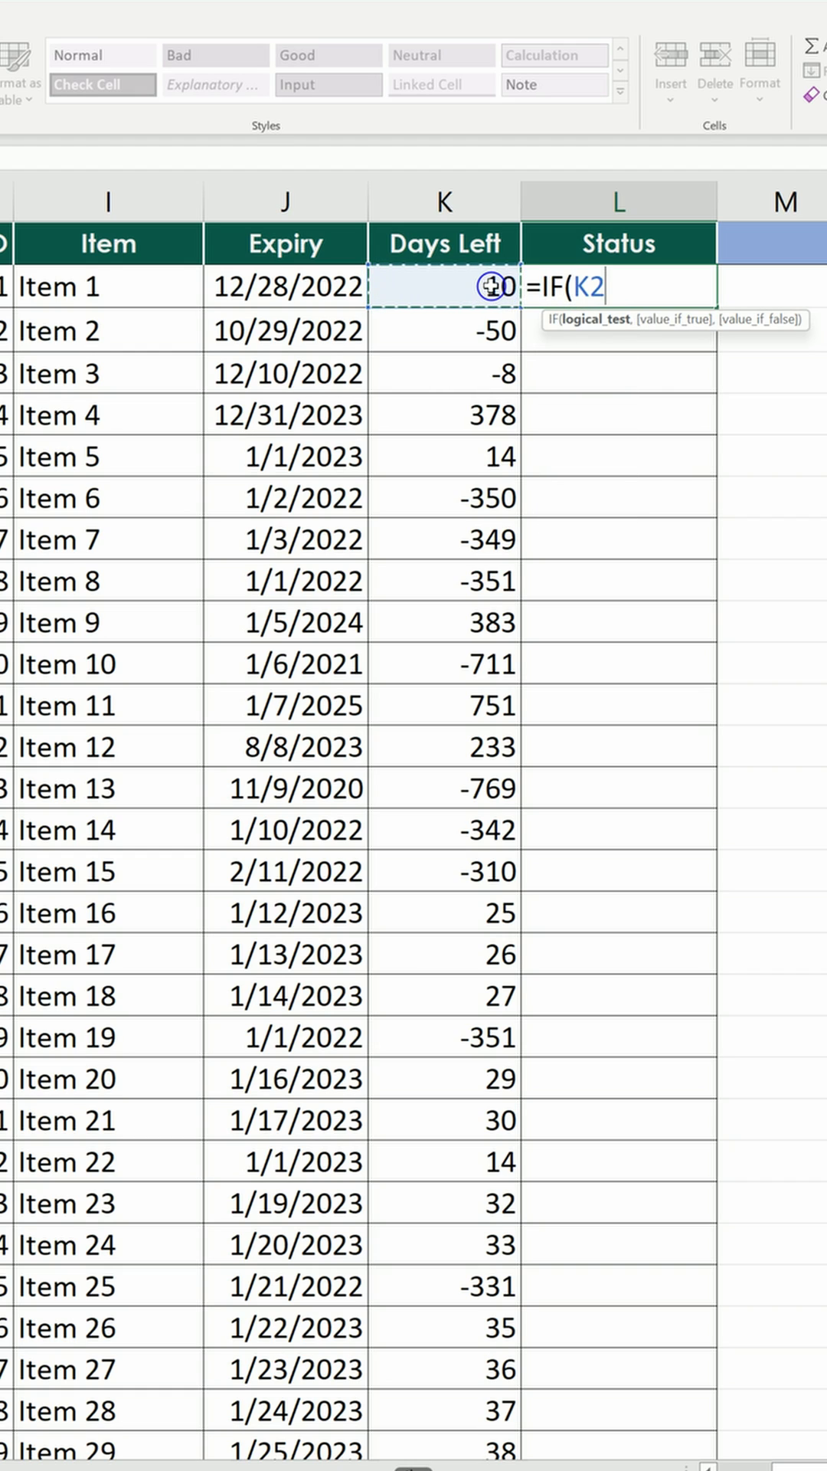
{"action": "type", "text": "<"}
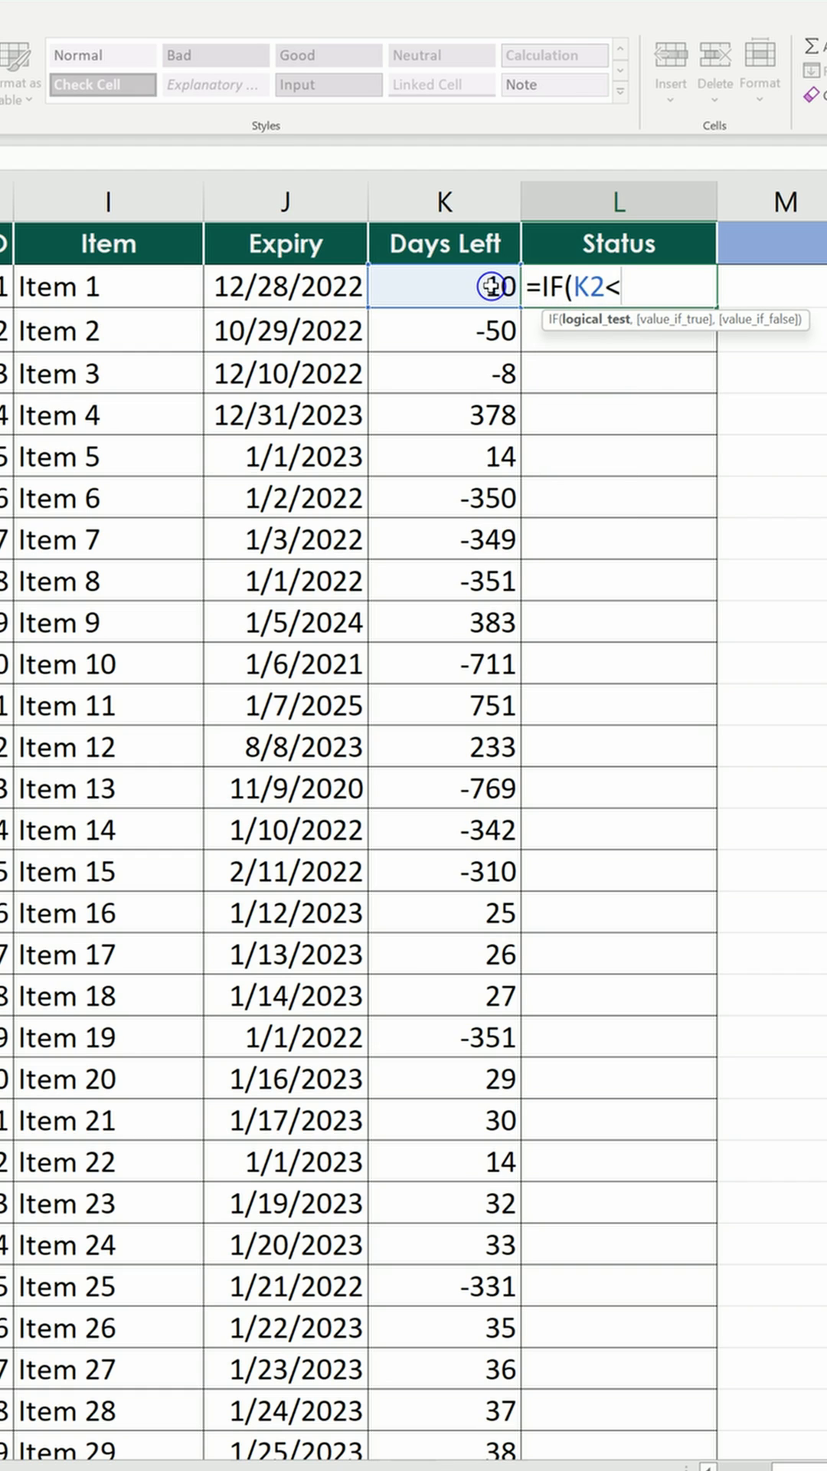
{"action": "type", "text": "0,\"E"}
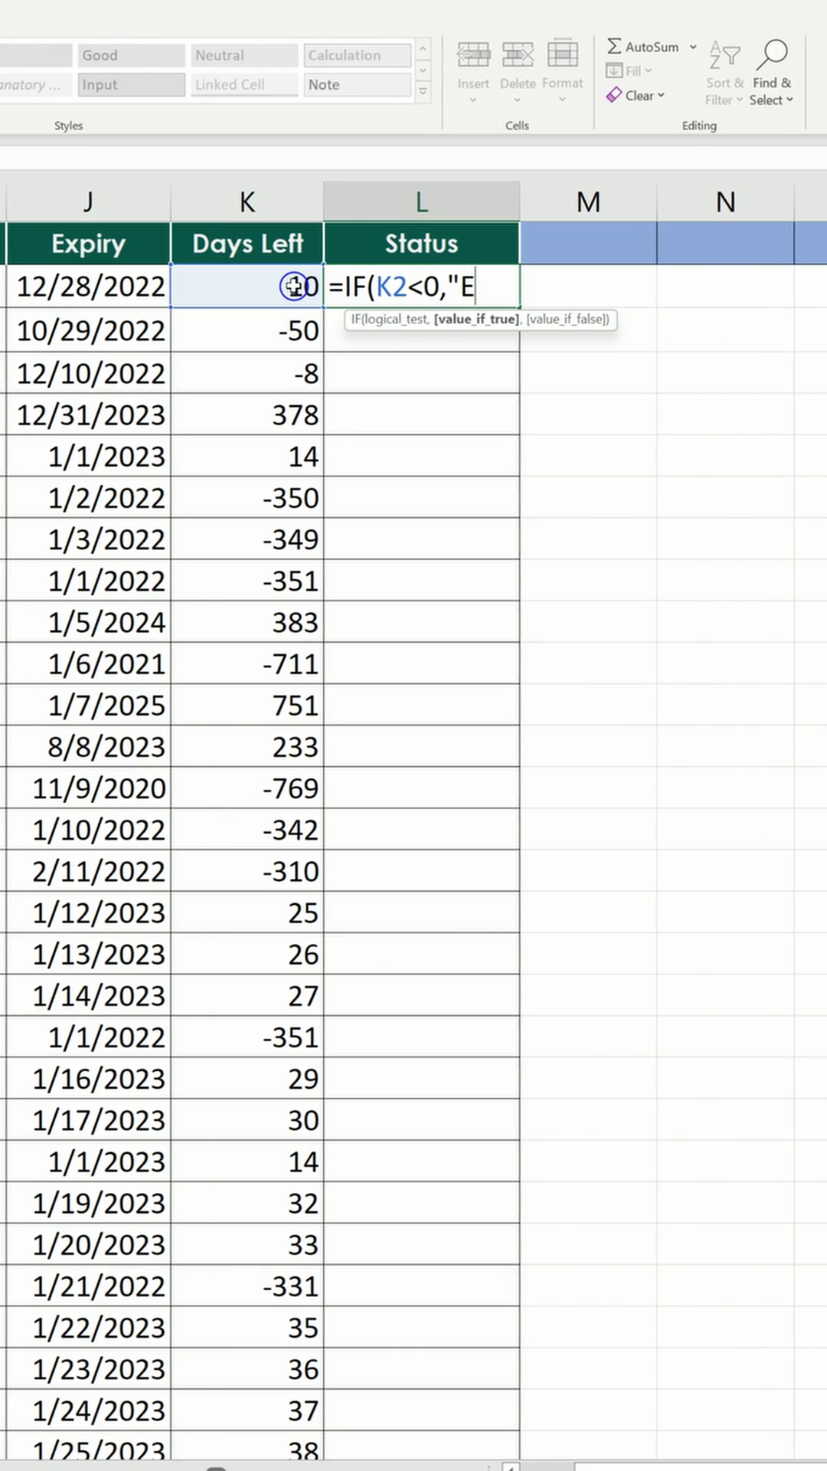
{"action": "type", "text": "xpired\",IF(K2"}
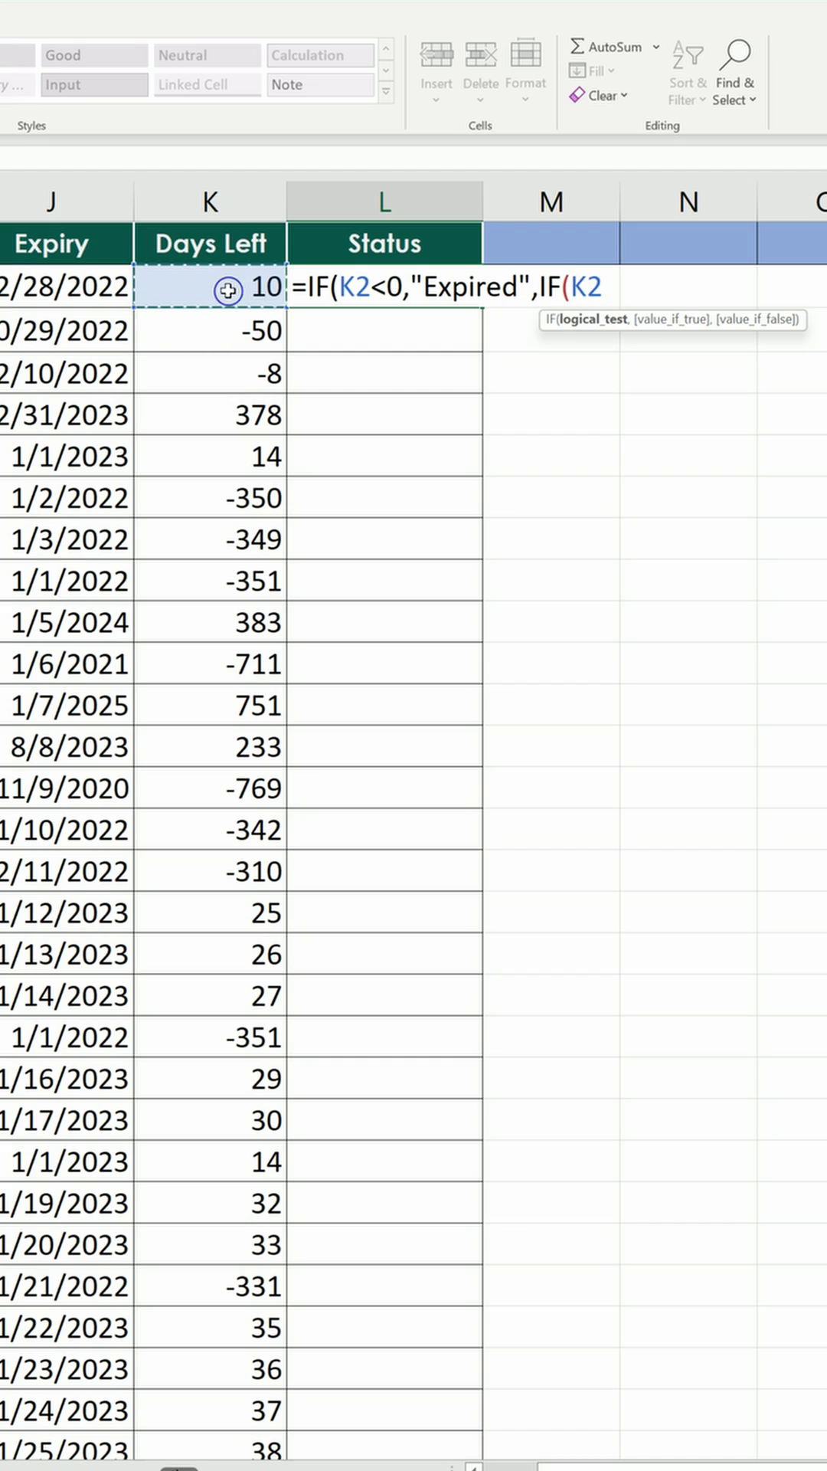
{"action": "type", "text": "<5"}
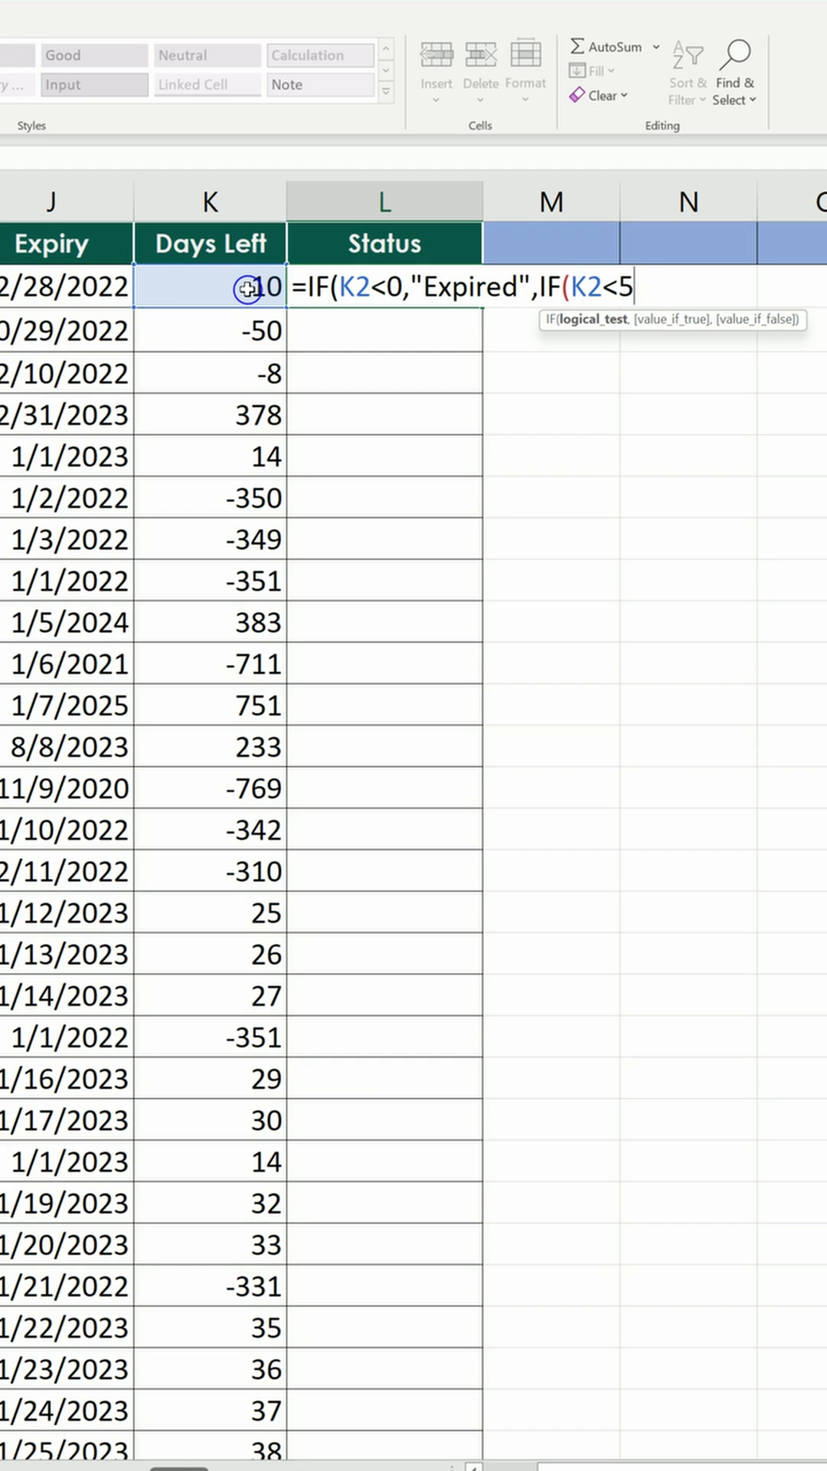
Add the inner IF: "Expiring soon" below 50 days, otherwise "Sufficient".
{"action": "type", "text": "0,\""}
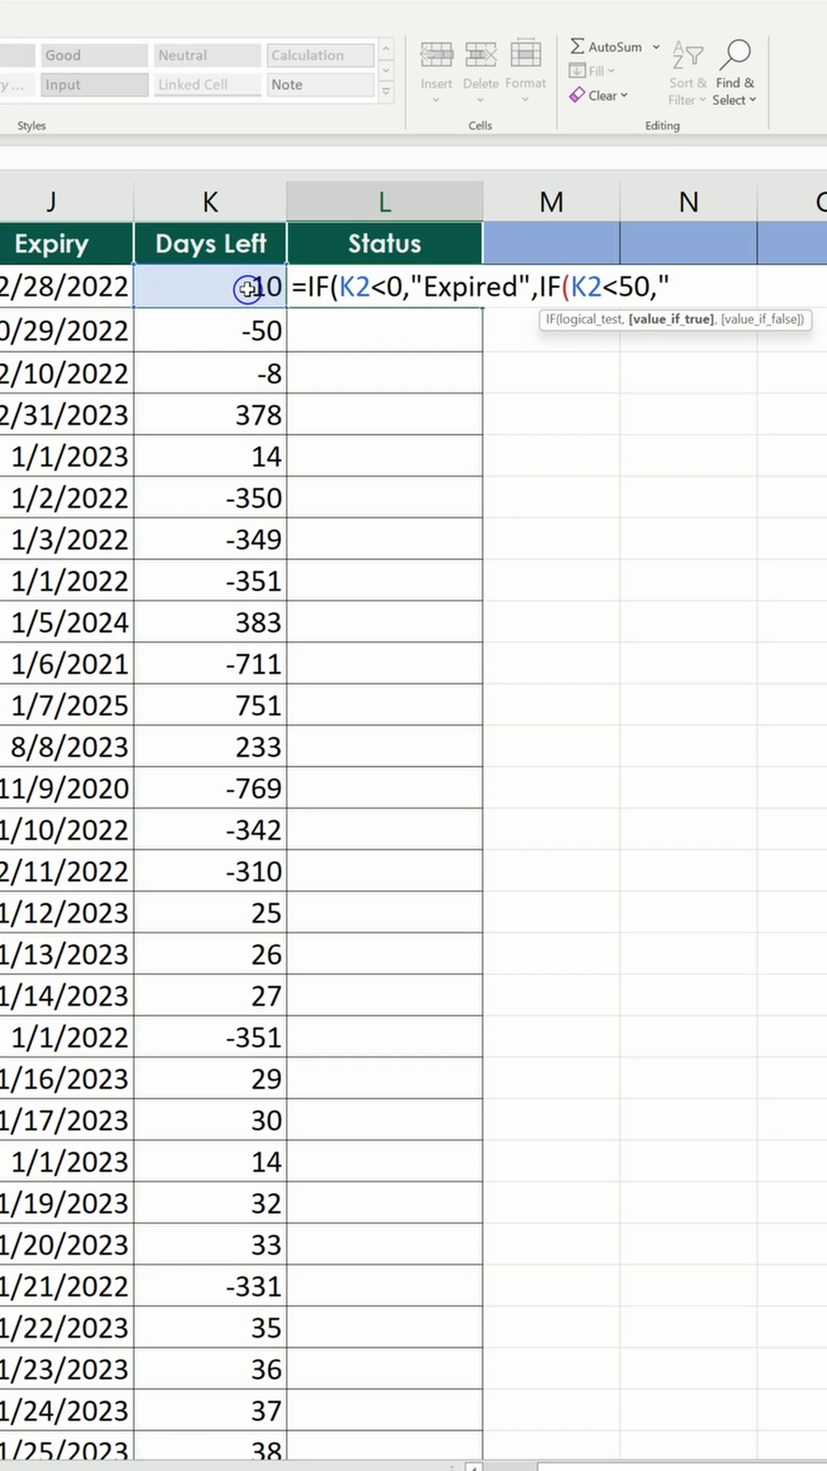
{"action": "type", "text": "Expiring s"}
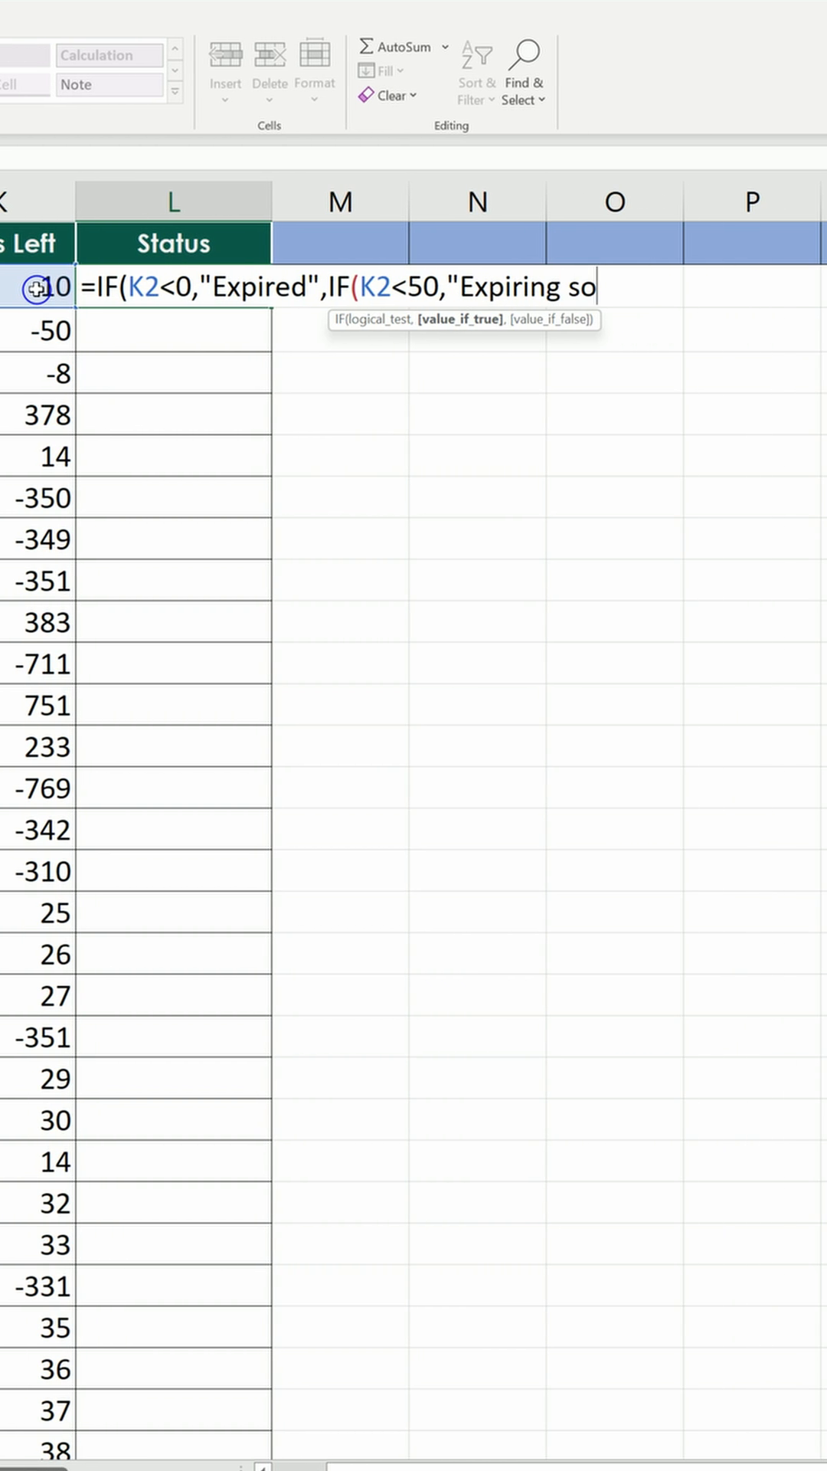
{"action": "type", "text": "on"}
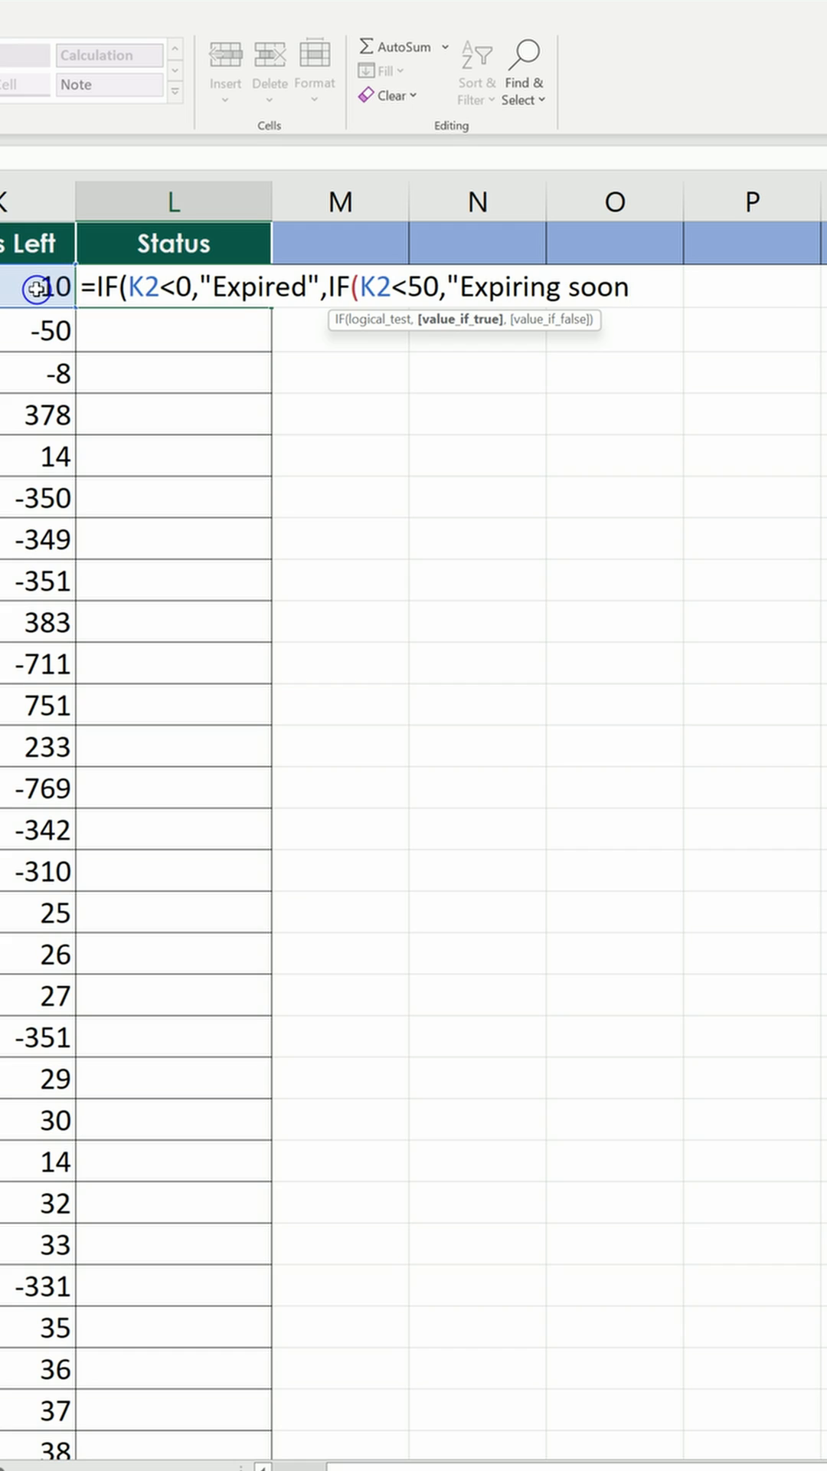
{"action": "type", "text": "\",\"S"}
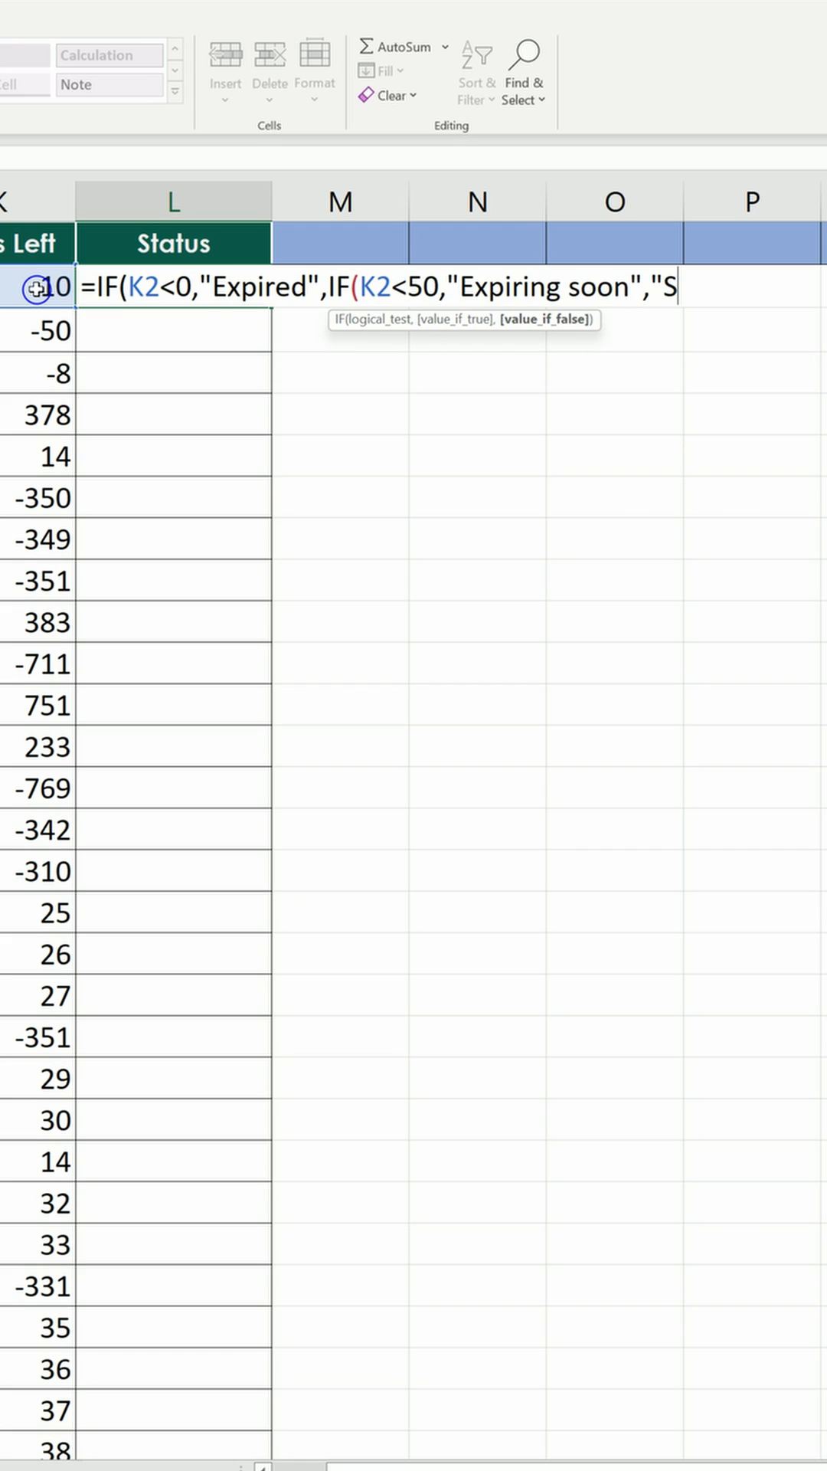
{"action": "type", "text": "ufficient"}
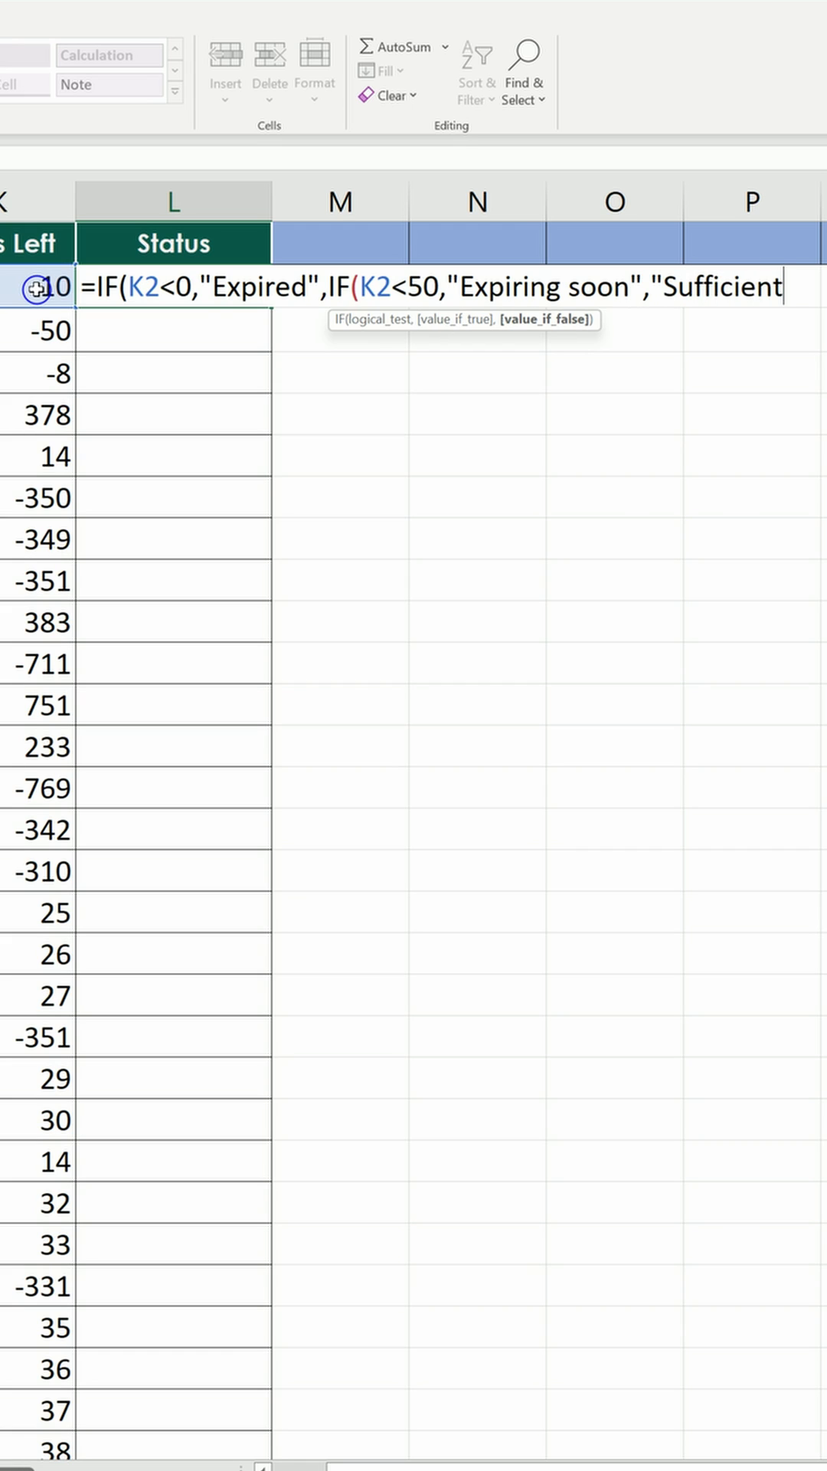
{"action": "type", "text": "\")\""}
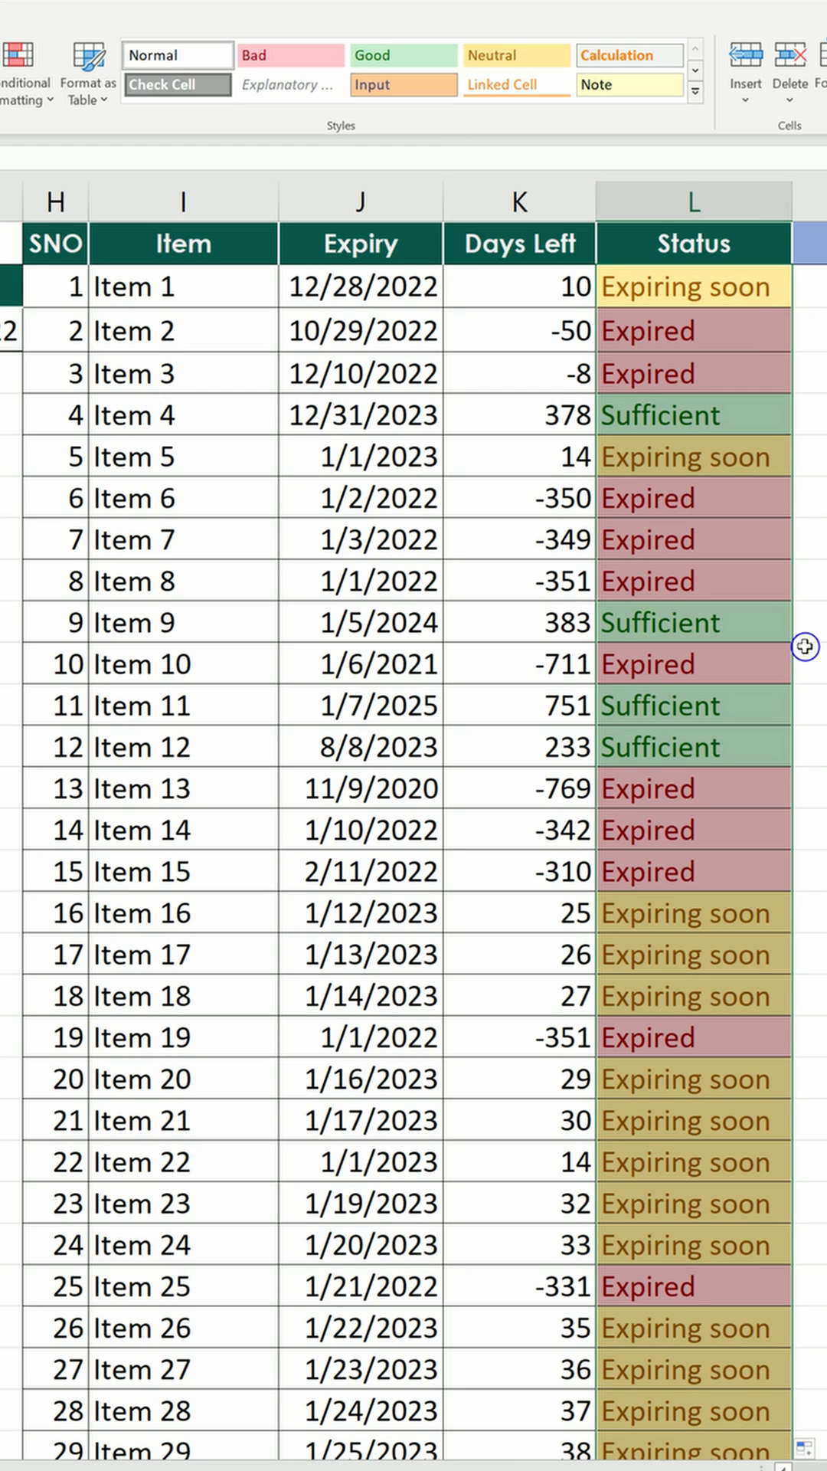
{"action": "mouse_move", "coordinate": [810, 737]}
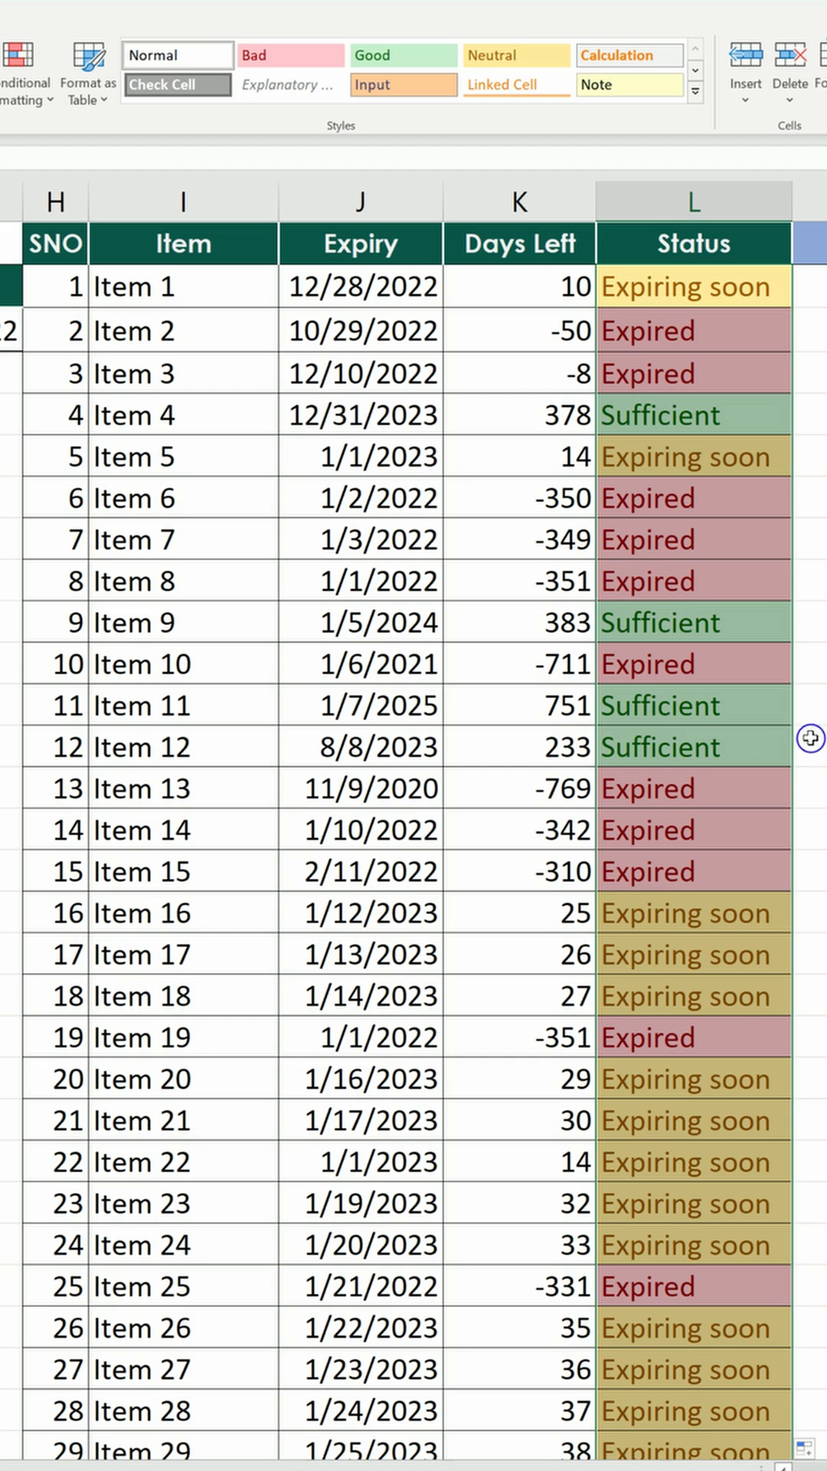
{"action": "mouse_move", "coordinate": [669, 555]}
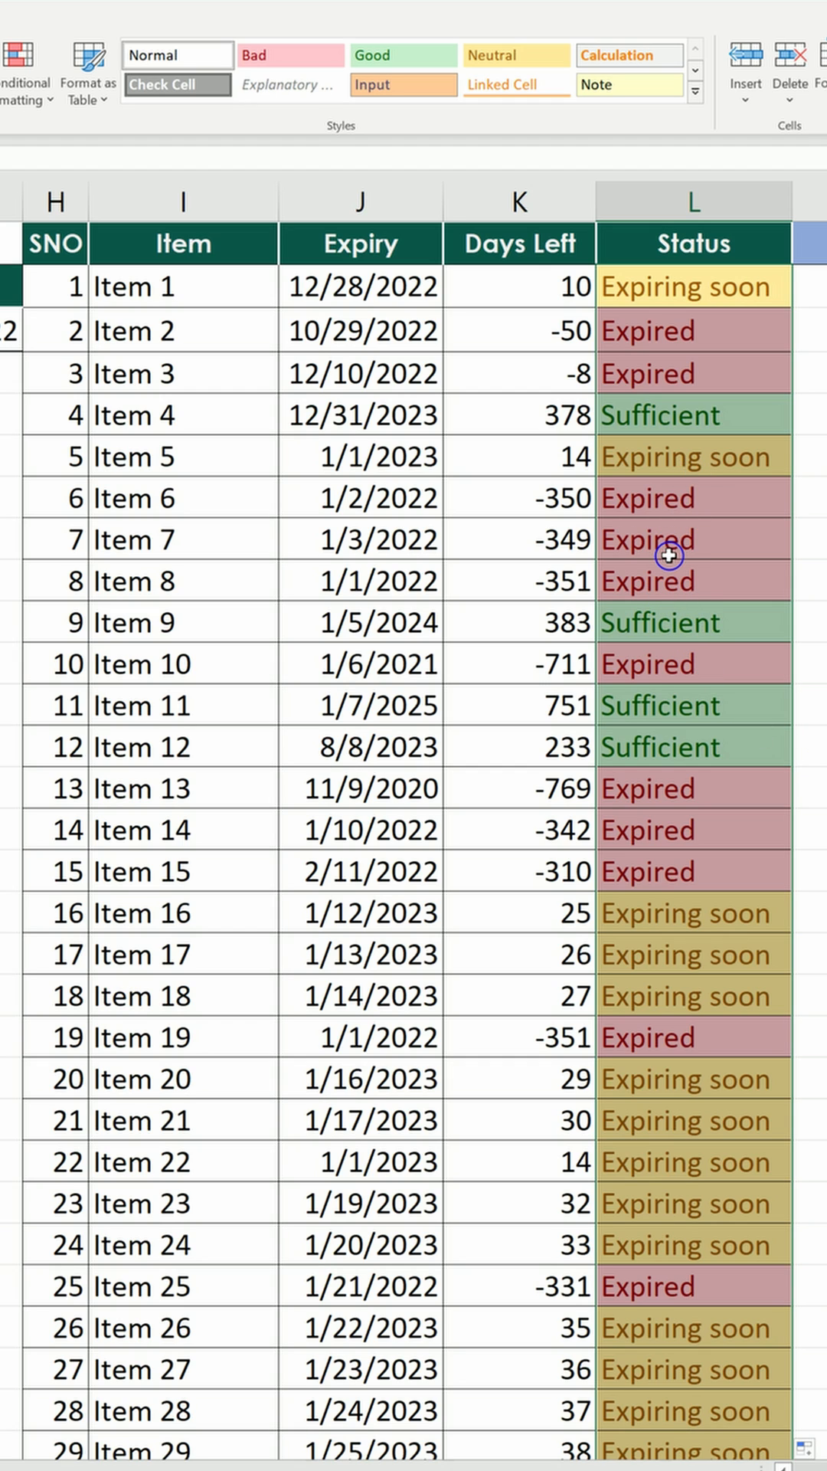
{"action": "mouse_move", "coordinate": [633, 871]}
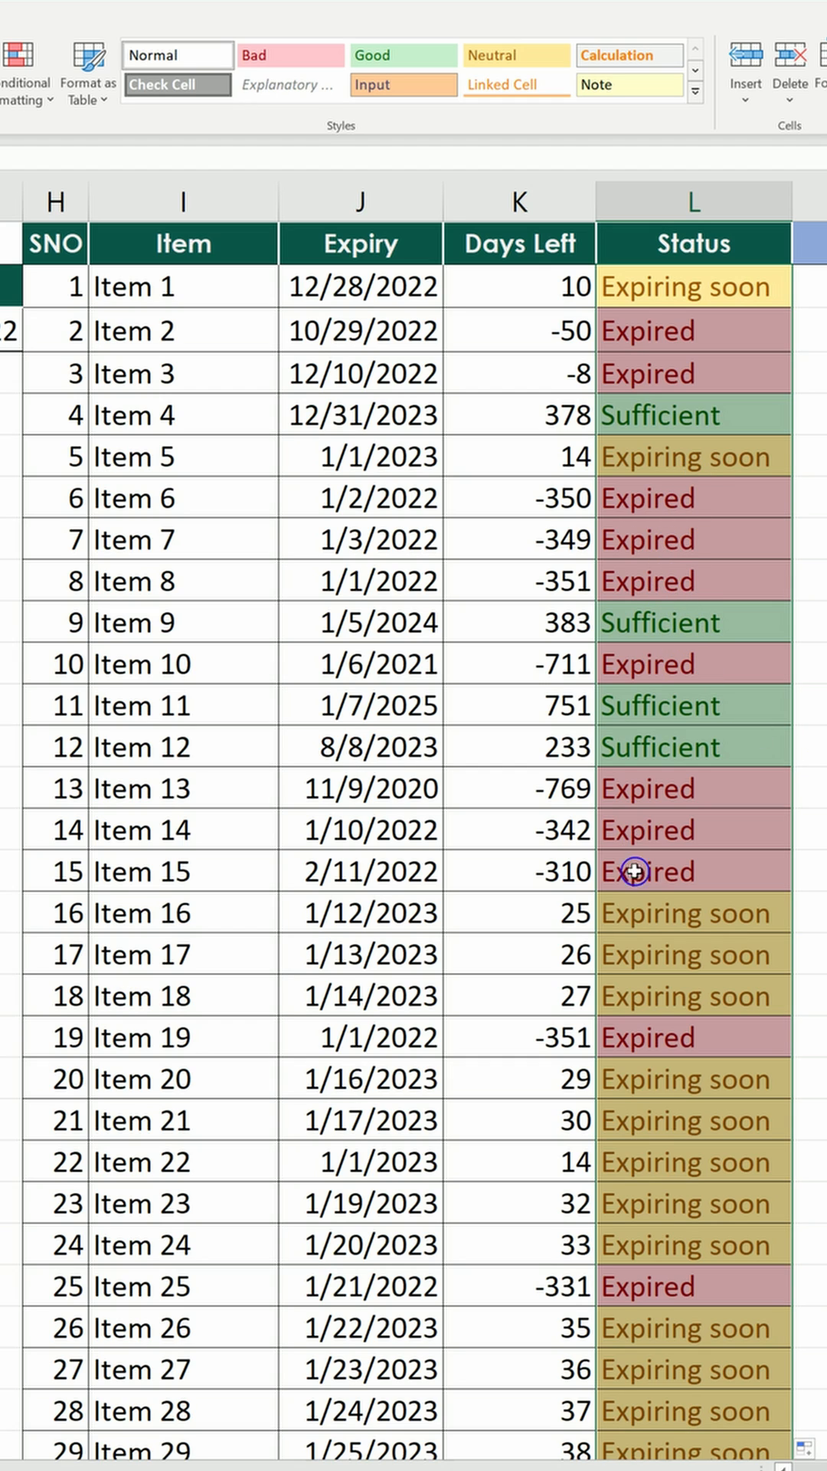